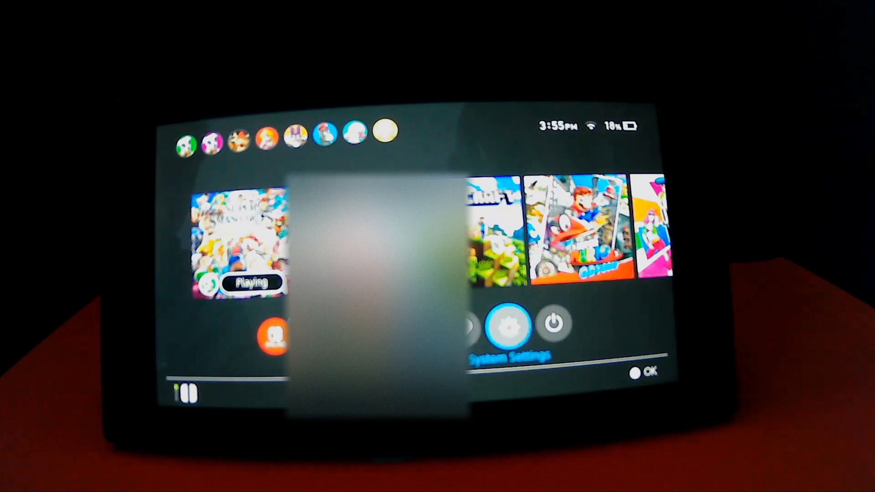
# Step: Open System Settings from the HOME Menu to reach the Internet Settings network list
pyautogui.click(510, 325)
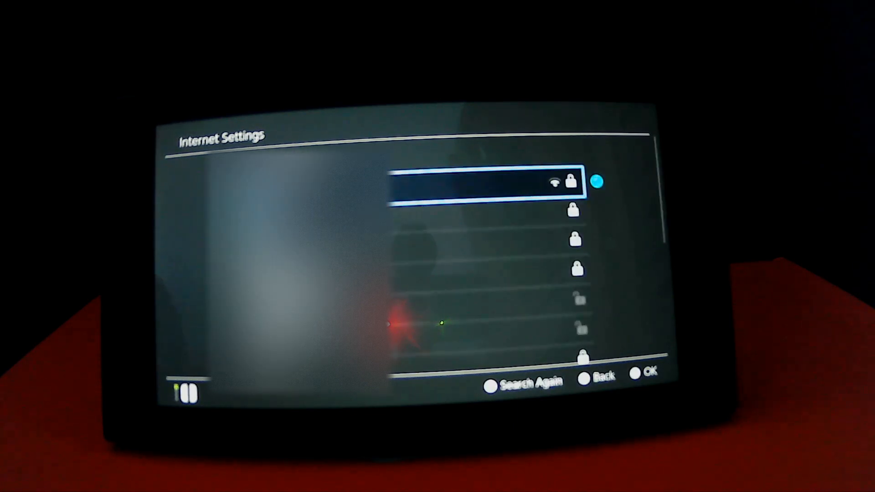
# Step: Select the connected Wi-Fi network and highlight its Change Settings option
pyautogui.press('down')
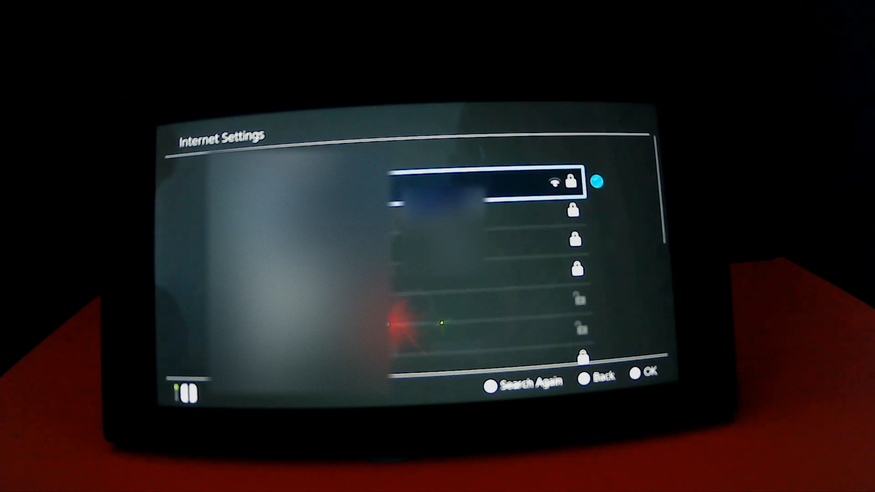
pyautogui.click(487, 182)
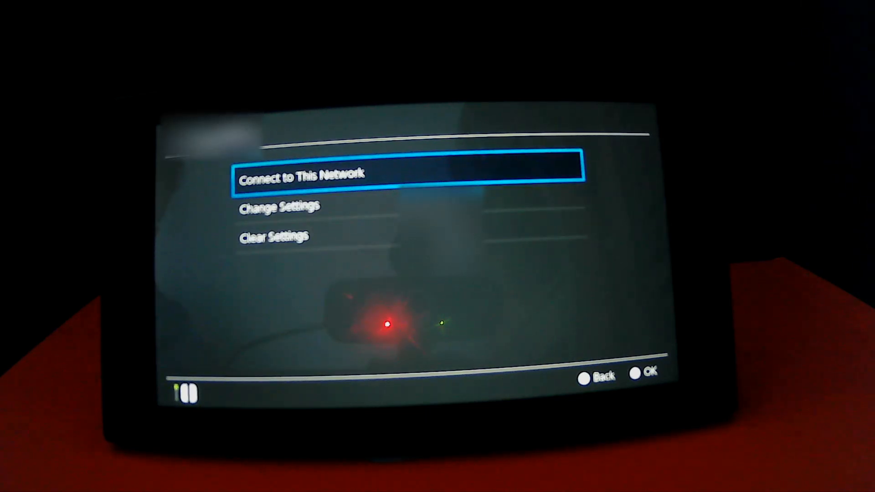
pyautogui.press('Down')
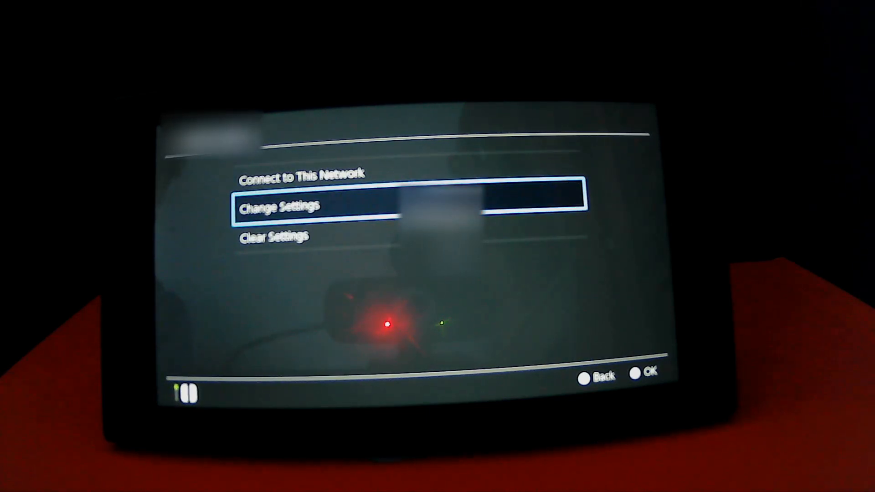
# Step: Set DNS to Manual with primary DNS 045.055.142.122 and save the network settings
pyautogui.click(278, 206)
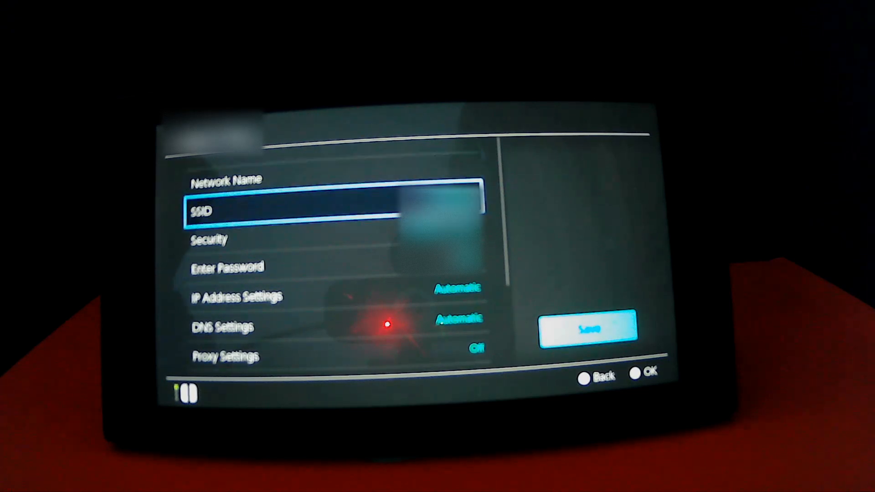
pyautogui.click(222, 327)
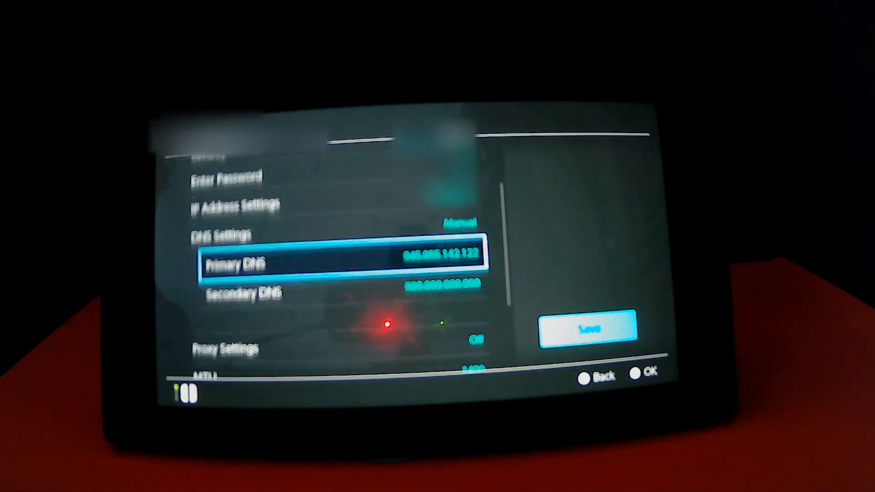
pyautogui.click(342, 263)
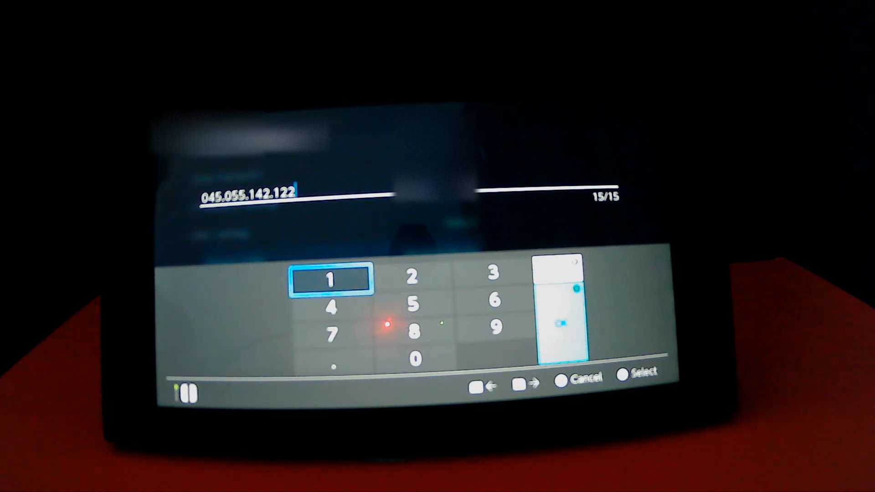
pyautogui.click(632, 376)
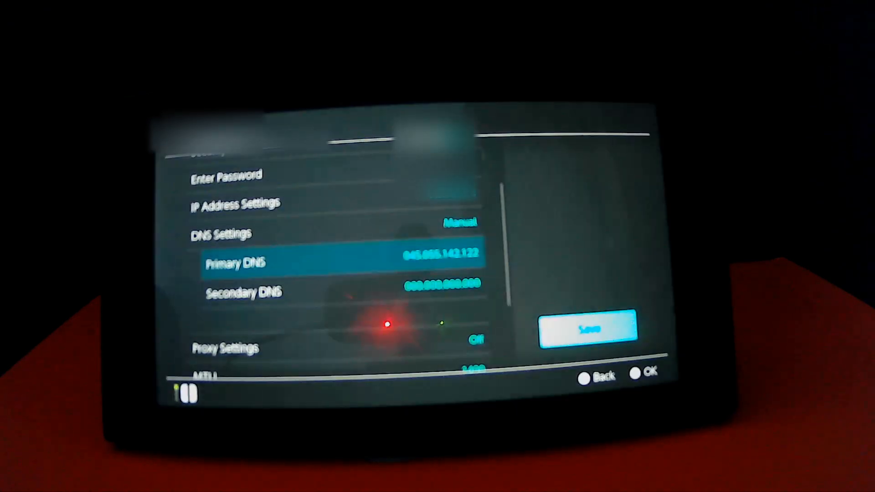
pyautogui.click(588, 328)
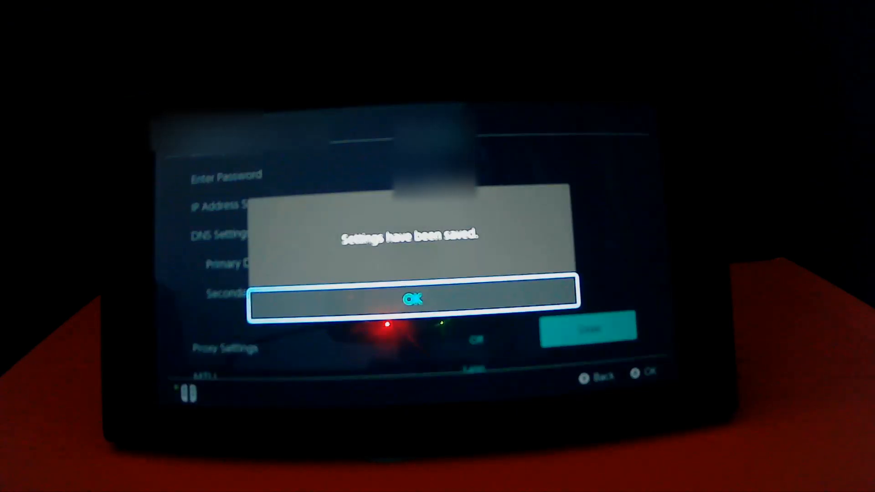
# Step: Dismiss the saved message, connect, and continue past the registration-required screen to SwitchBru
pyautogui.click(413, 298)
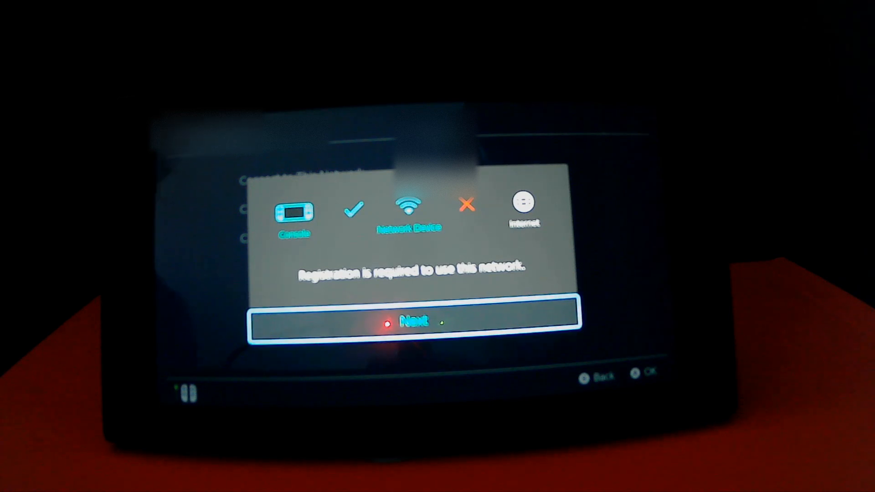
pyautogui.click(413, 322)
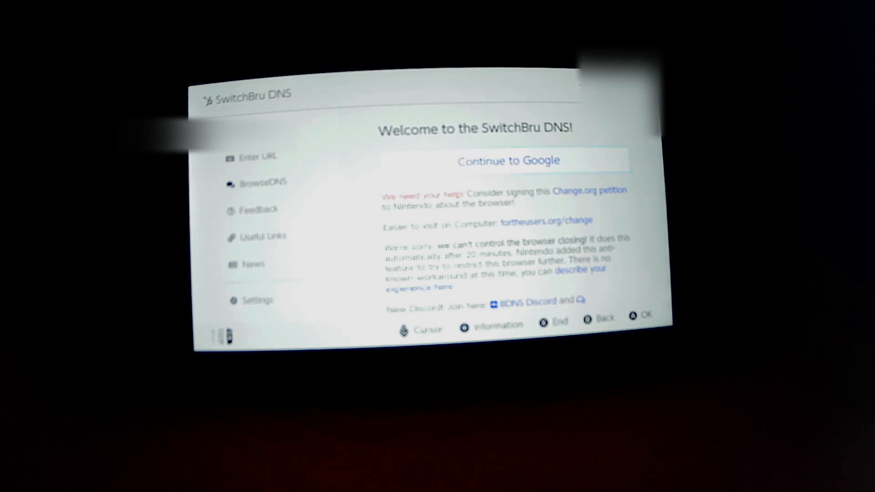
# Step: Open SwitchBru's Enter URL page and begin typing an address, starting with 't'
pyautogui.click(259, 156)
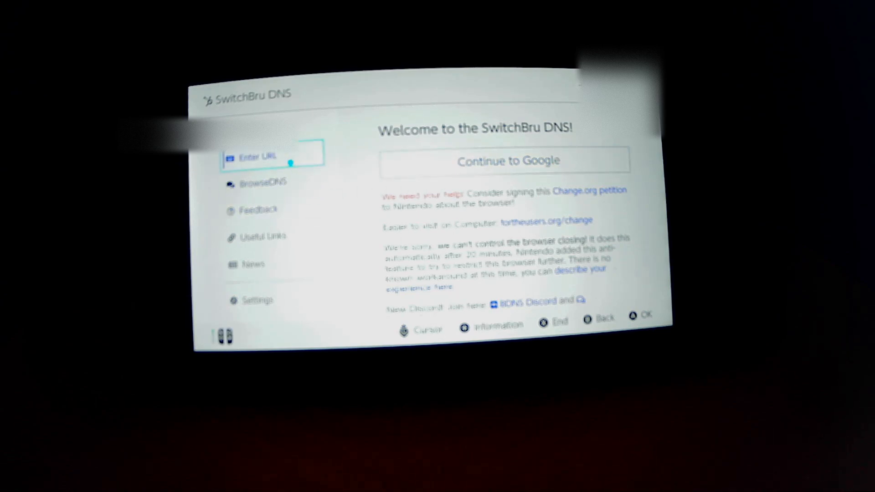
pyautogui.click(257, 157)
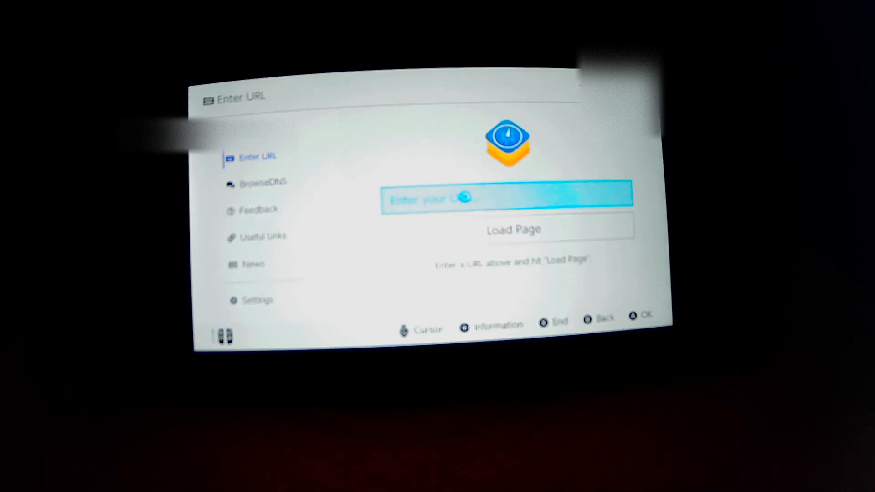
pyautogui.click(507, 197)
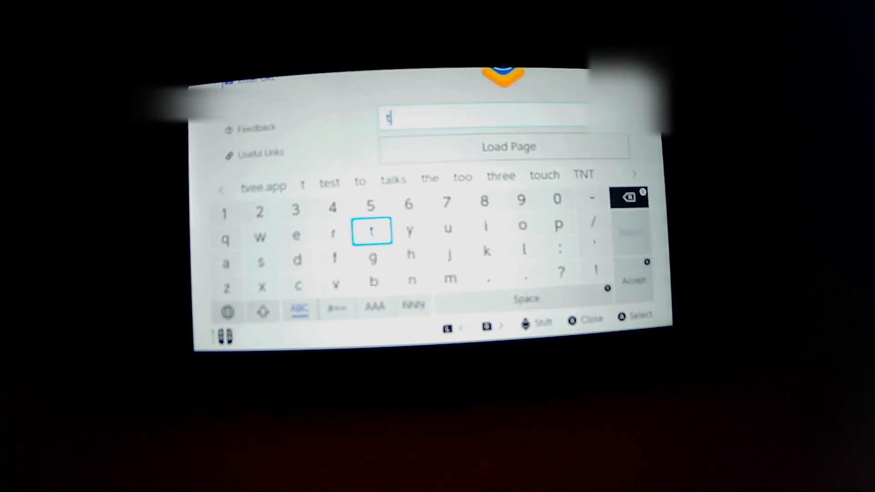